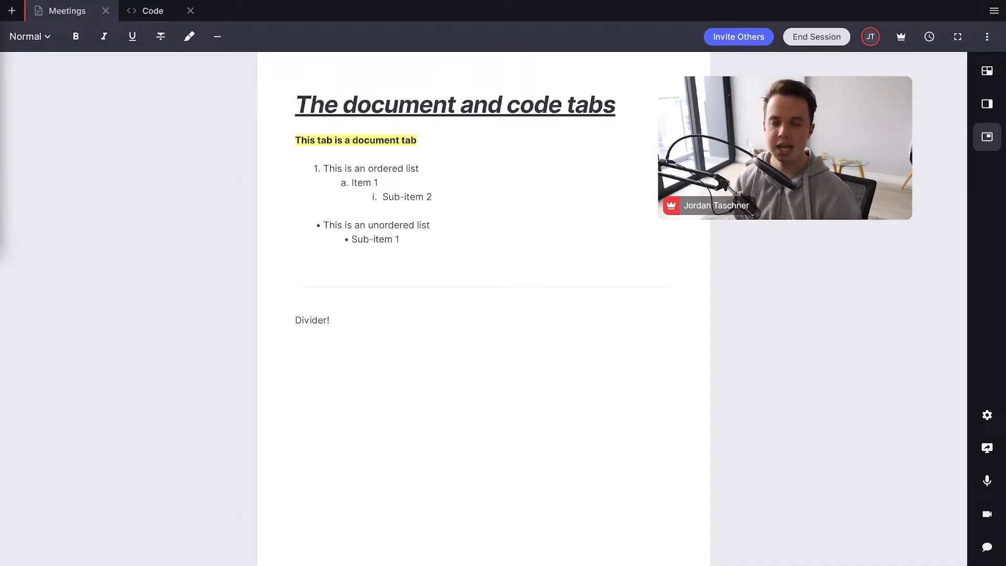
Bring up the new-tab choices (whiteboard, document, code, import) in the empty session.
click(988, 482)
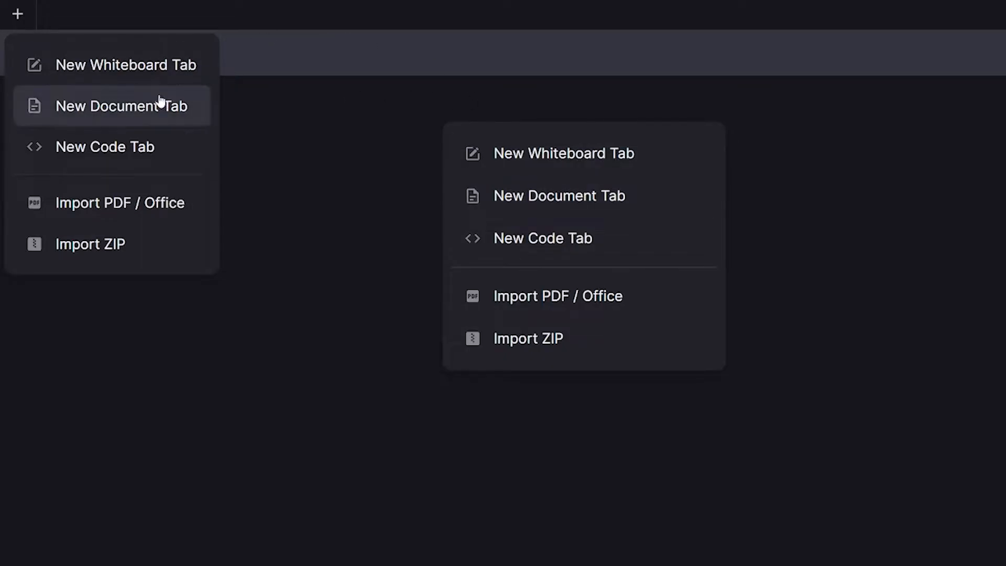
Create a new document tab and name it 'English Lesson'.
click(121, 106)
text(English)
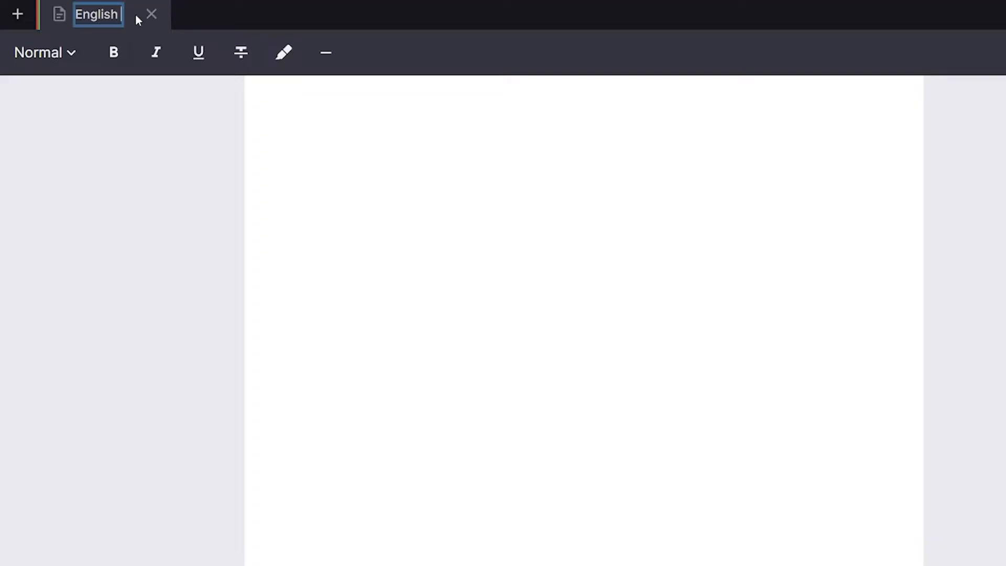
text(Lesson)
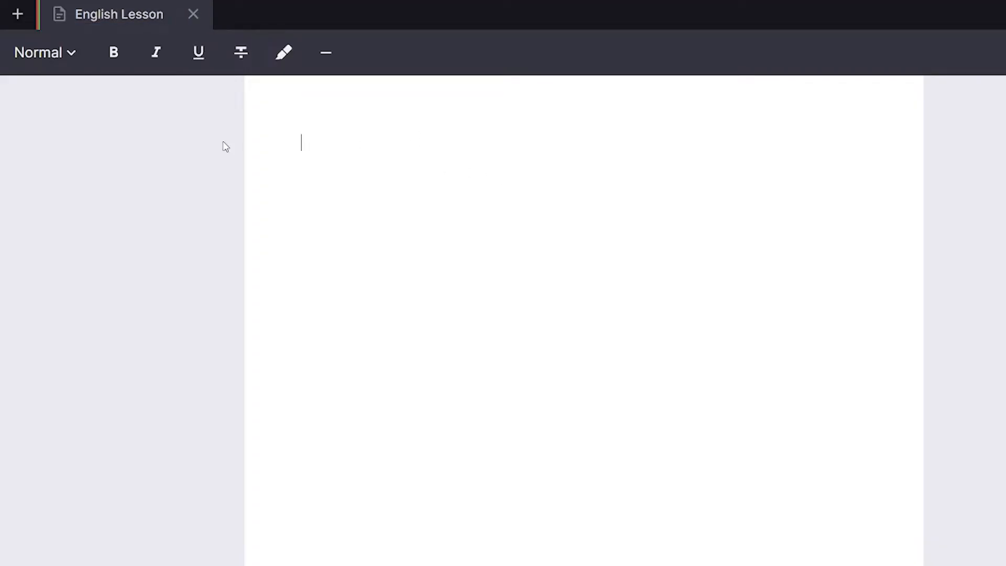
Write the title 'English Lesson' in Huge text at the top of the page.
click(39, 52)
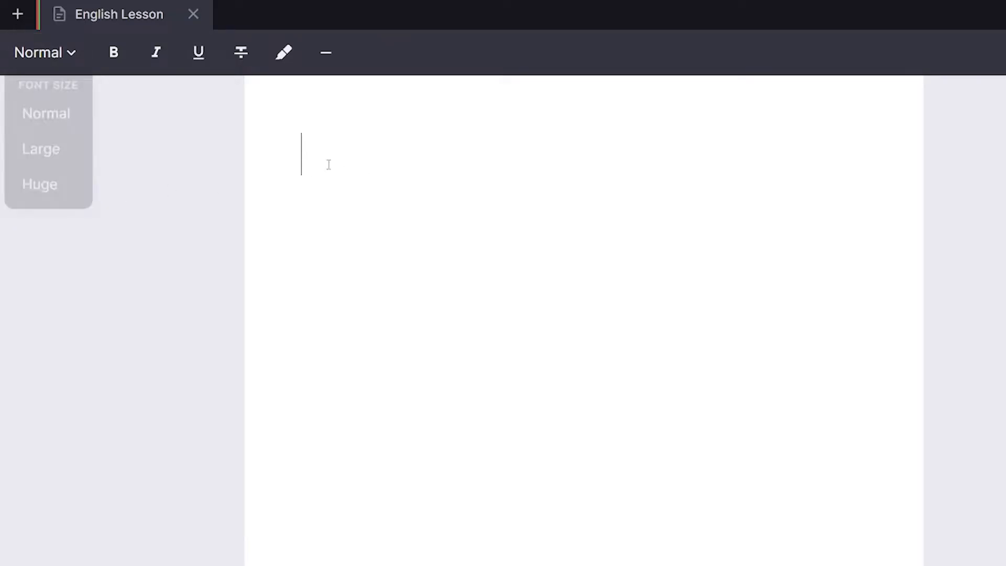
click(39, 184)
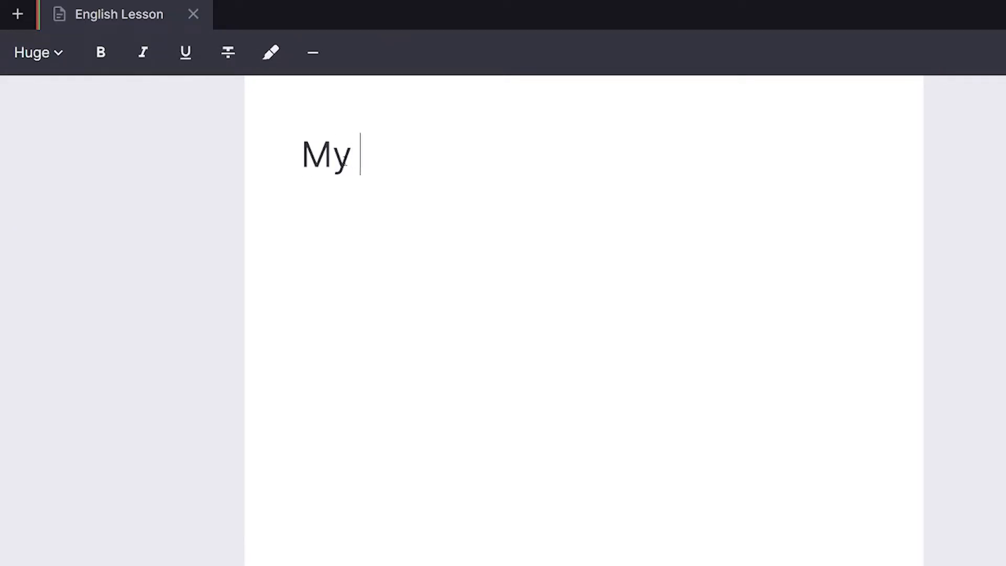
text(English Lesson)
text(The)
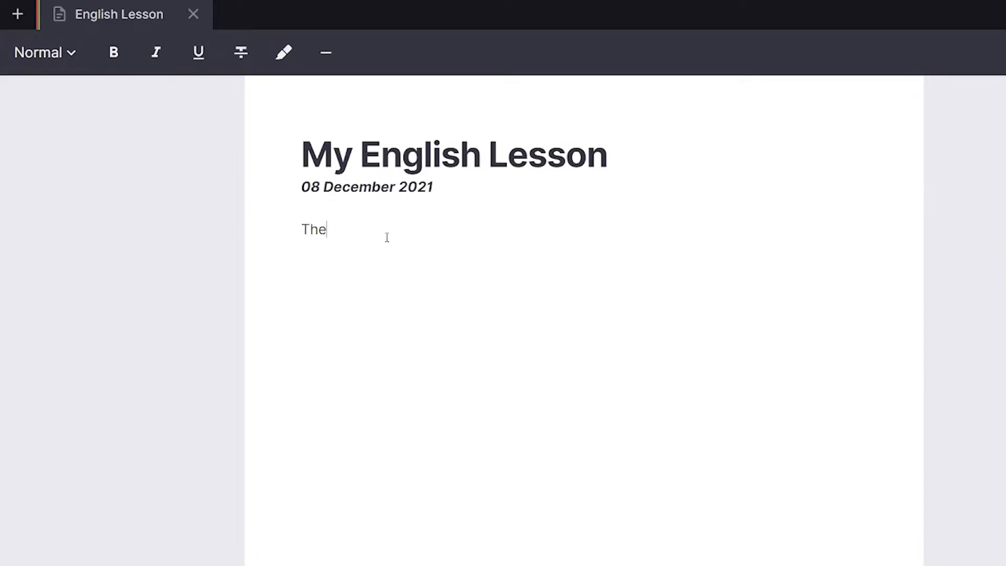
Add 'The quick brown fox jumps...' sentence with highlighted words, lists, and a 'My Second English Lesson' copy.
text(quick brown fox jumps over the lazy dog)
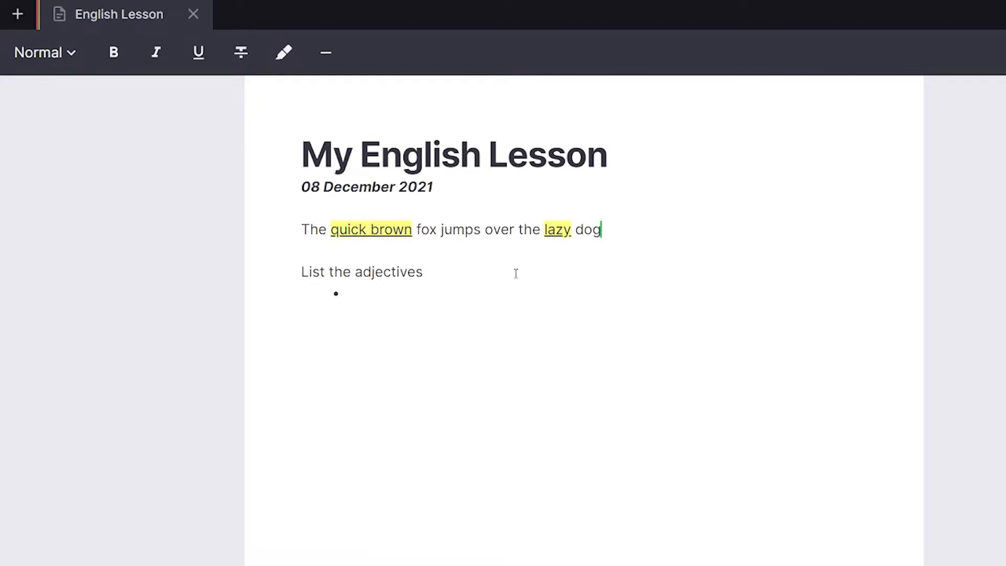
text(quick)
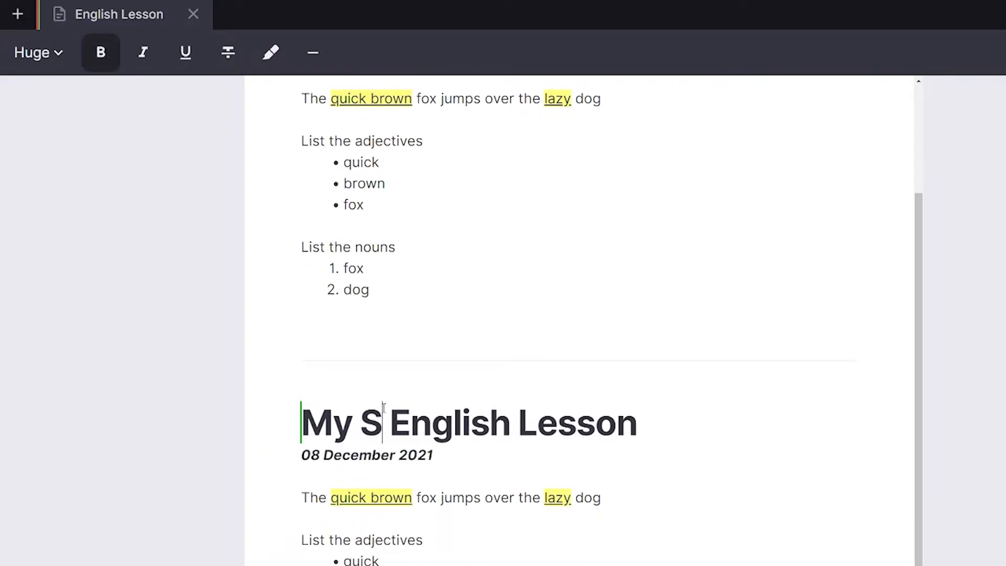
text(econd)
click(366, 455)
text(9)
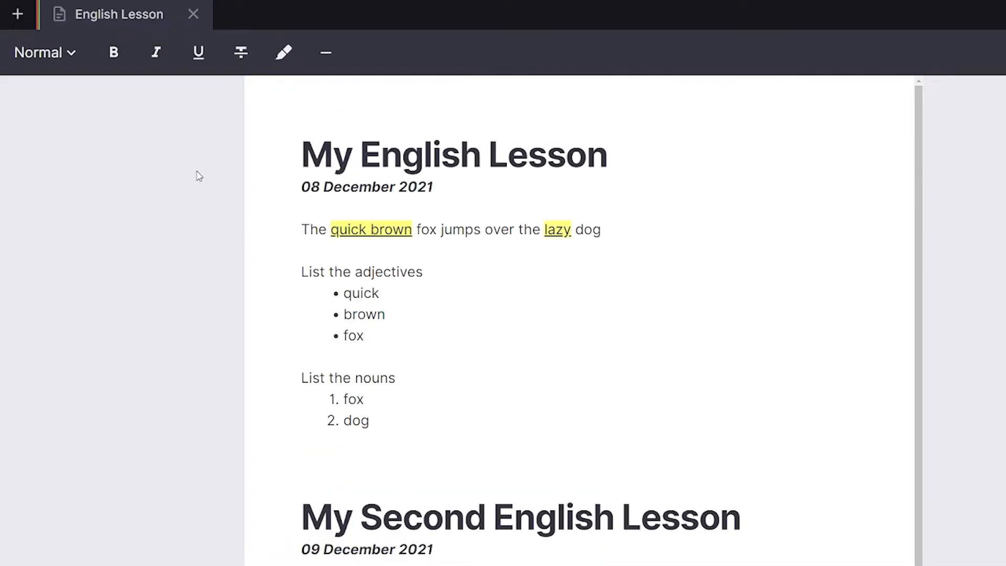
Create a new code tab named 'Code Lesson' and show its syntax language list.
click(18, 13)
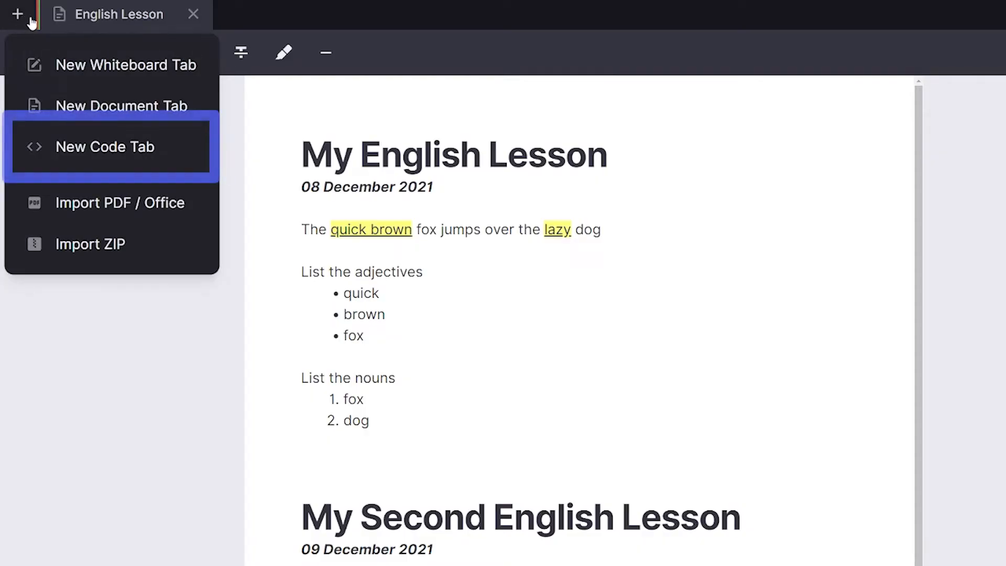
click(105, 146)
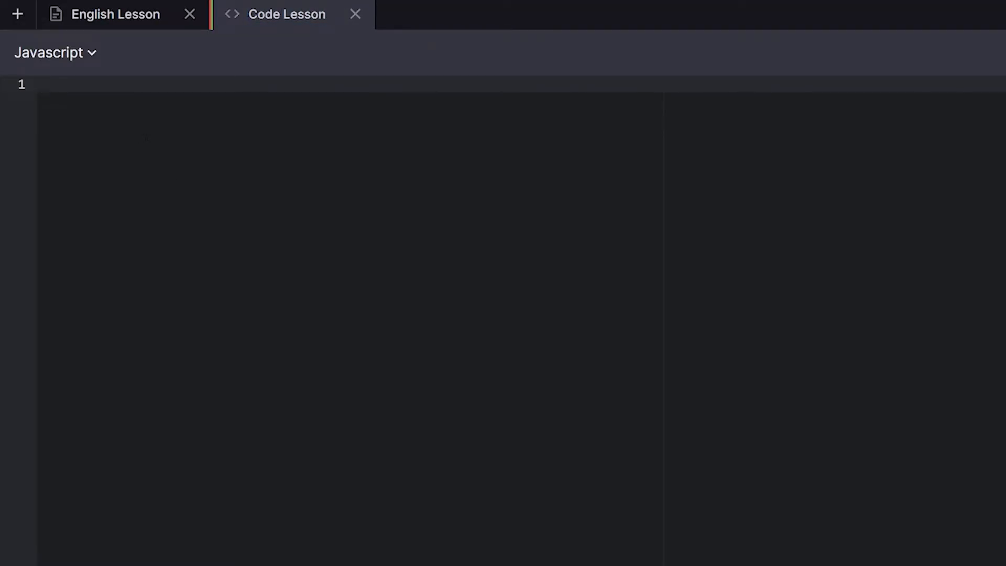
click(52, 53)
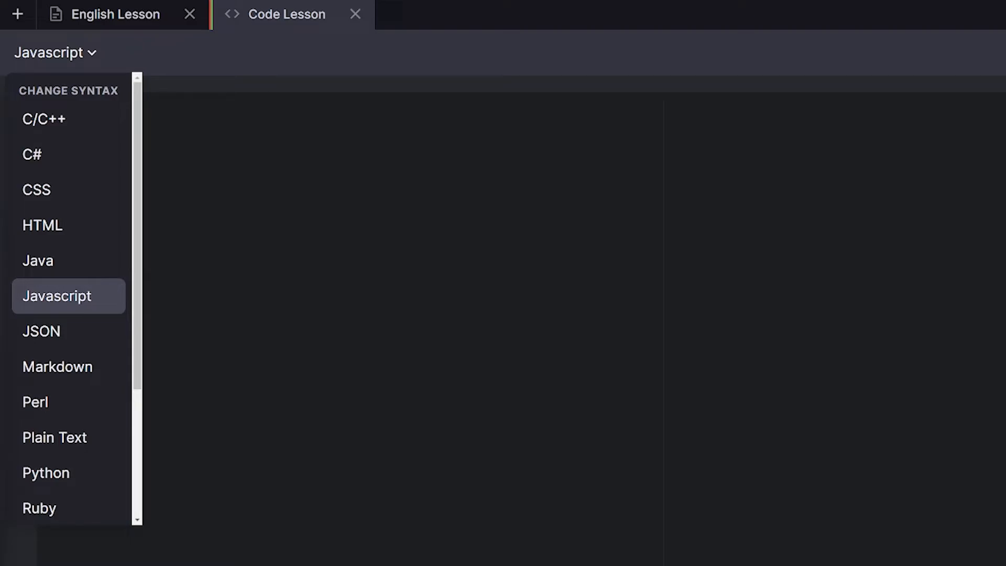
Write a JavaScript myFunction() that logs 'Hello World', followed by a // comment line.
click(56, 296)
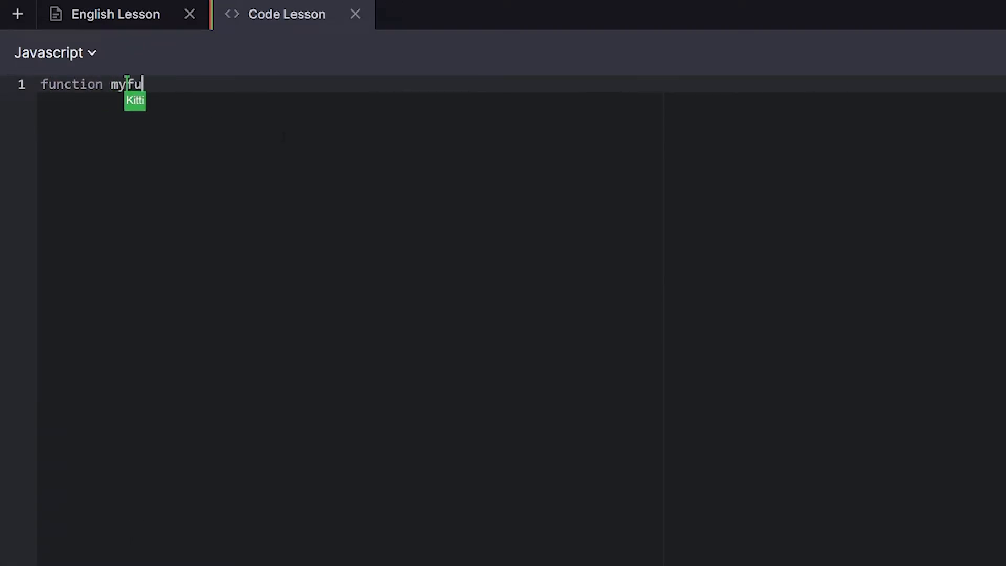
text(nction() {)
text(console.log("Hello )
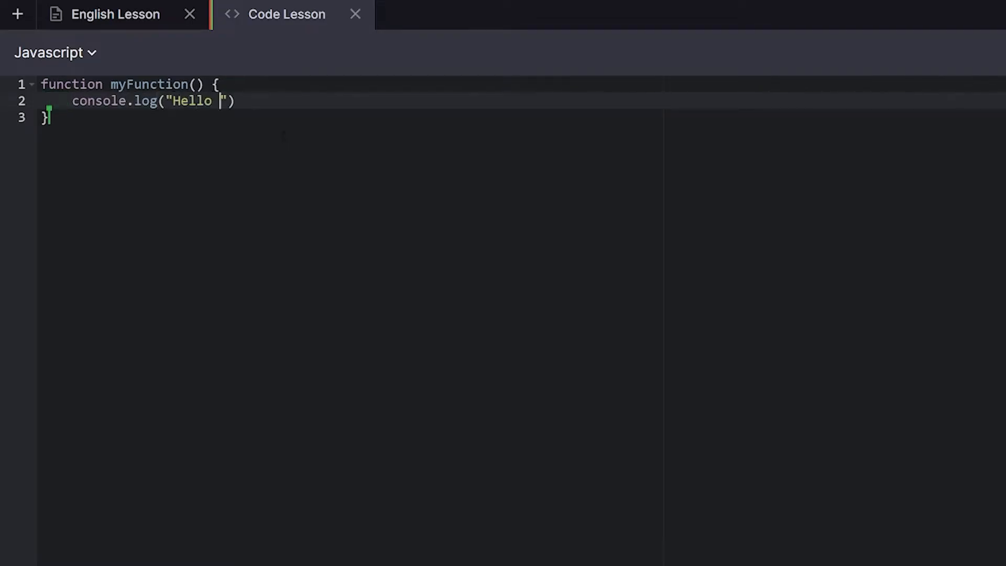
text(World)
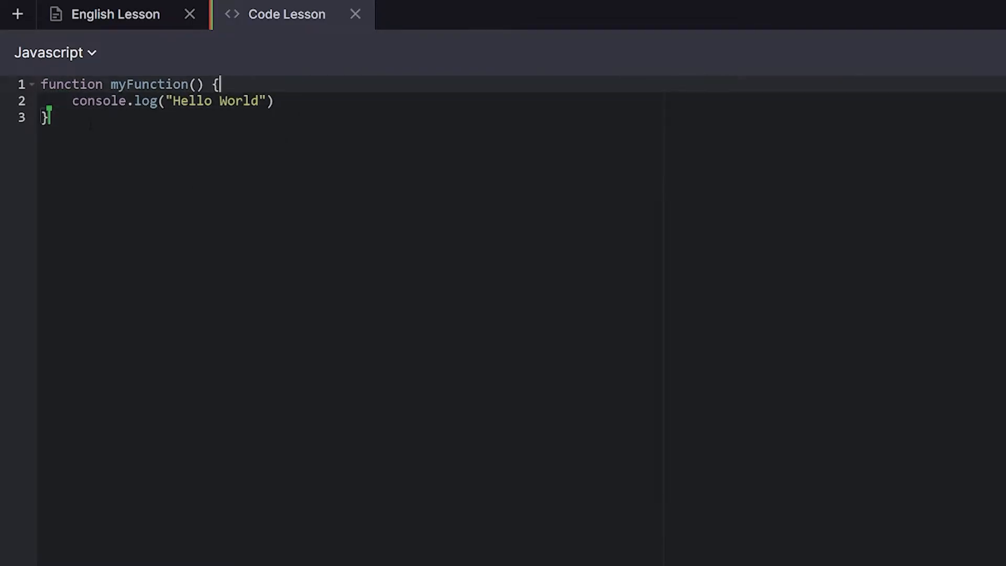
text(// This is a js comment)
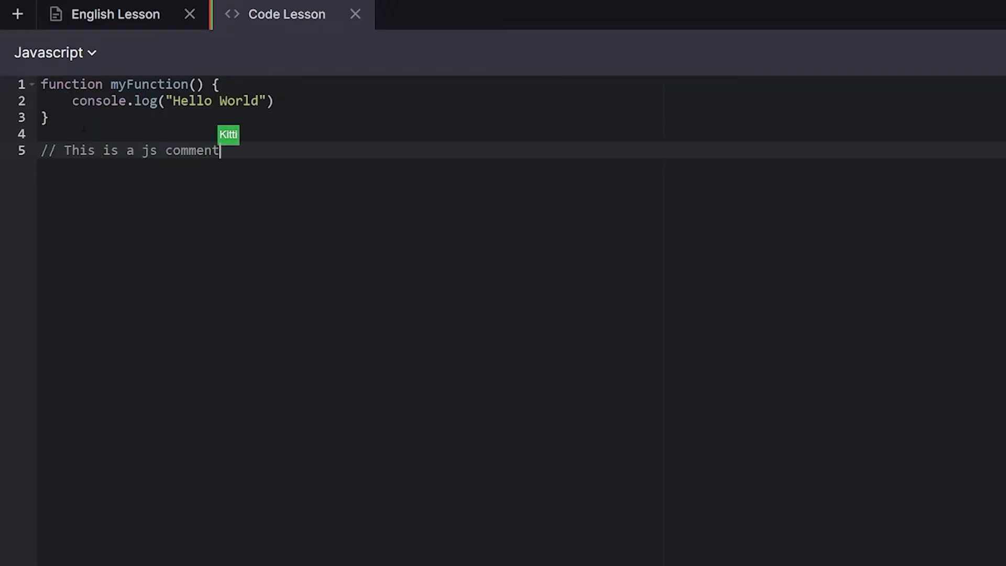
text(!)
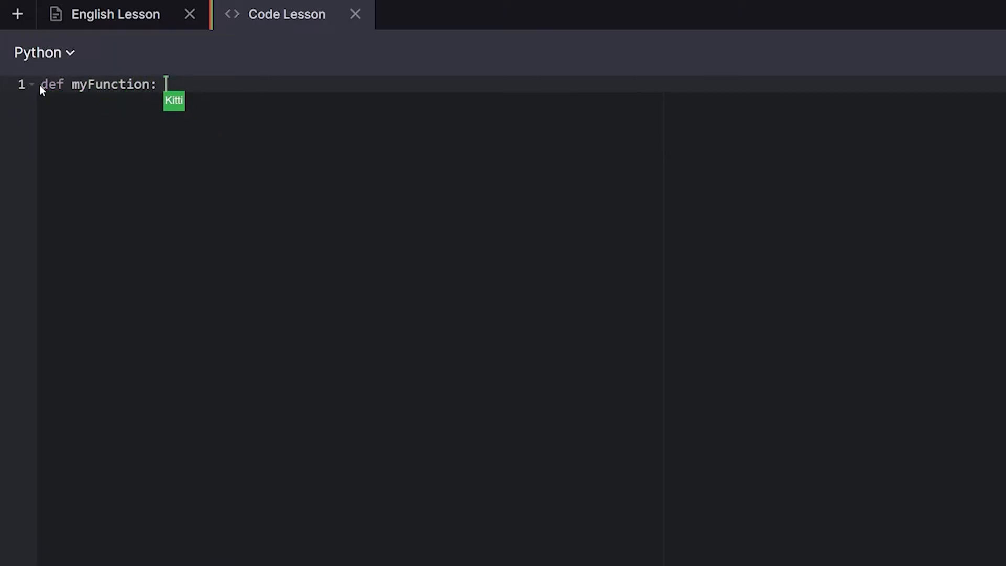
Write a Python def myFunction: with print("Hello World"), then begin a '## This is' Markdown line.
text(print())
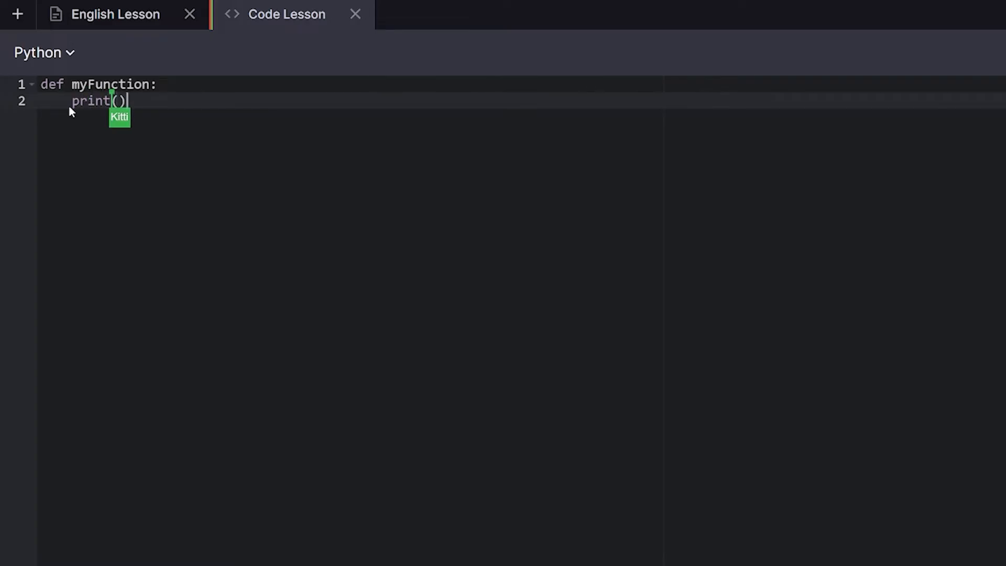
text("Hello World")
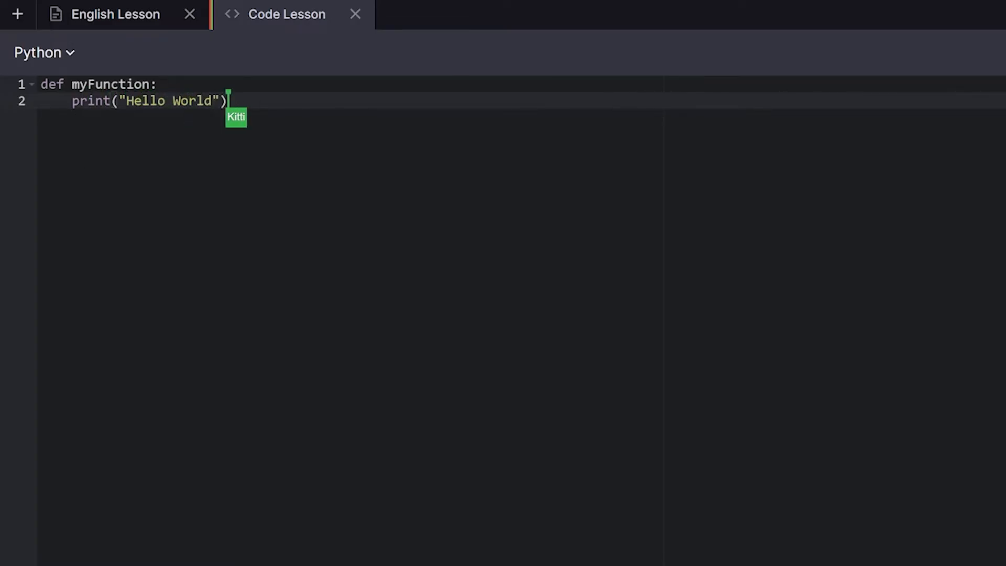
text(## This is)
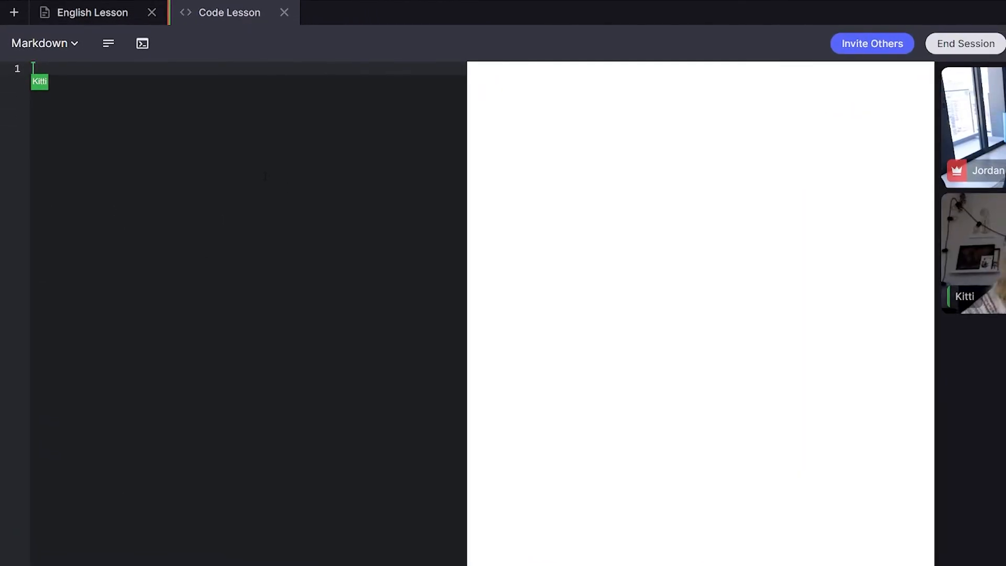
Write '# This is a big markdown heading' and '## This is a smaller markdown heading' lines.
text(##)
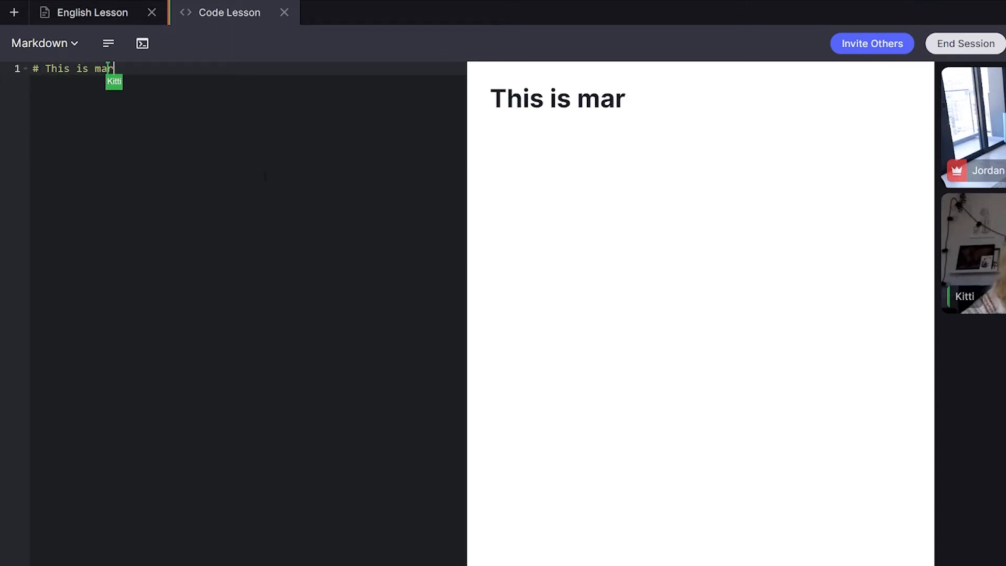
text(kdown heading)
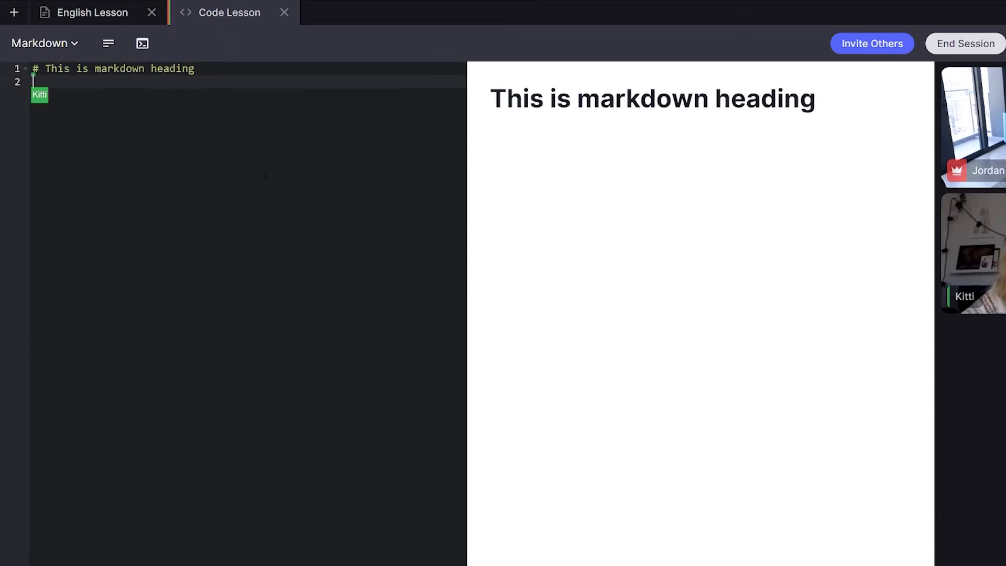
text(## This is)
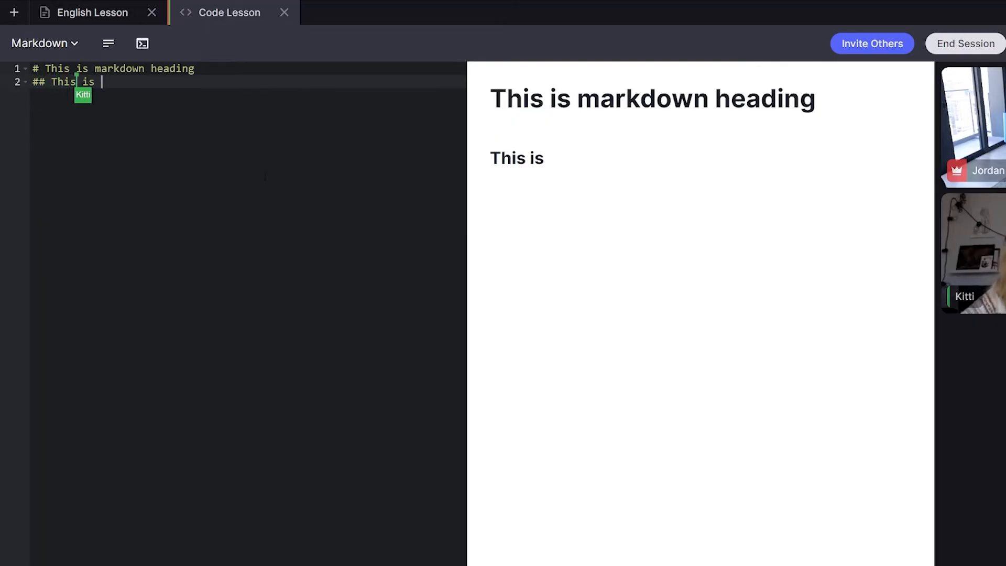
text(a smaller mark)
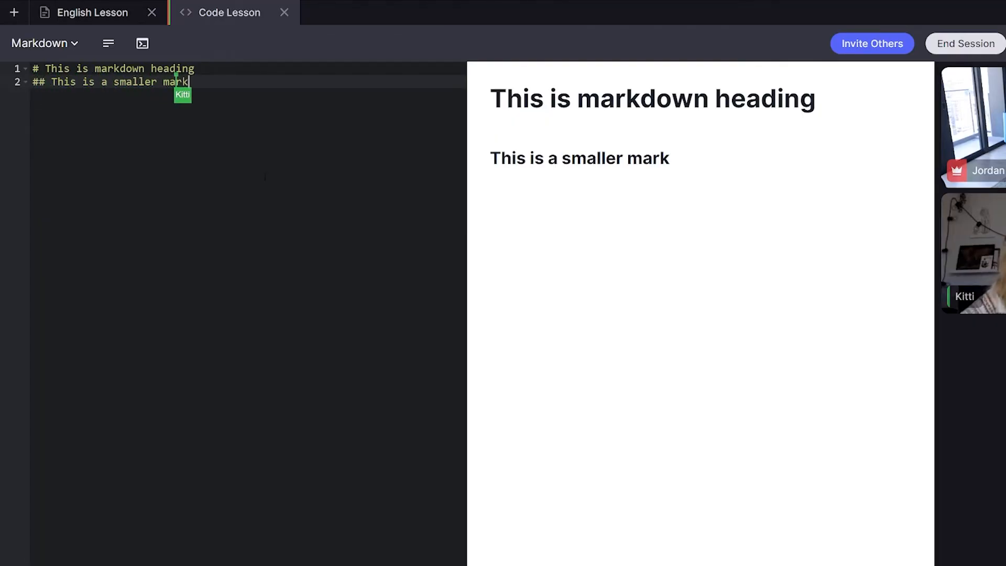
text(down heading)
text(**This is bold**)
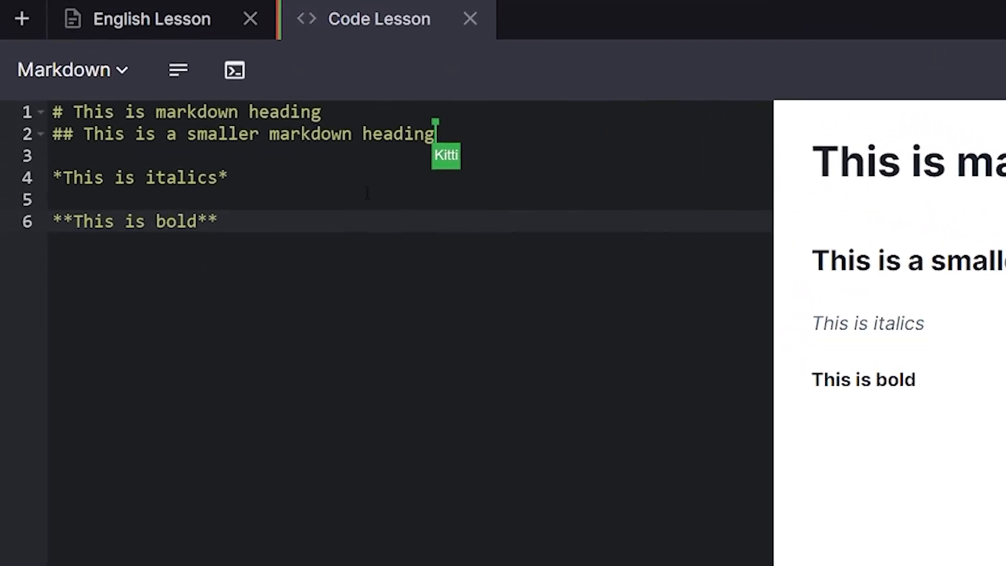
Add an *italic* line and a **bold** 'text here!' line rendered in the preview.
text(a big)
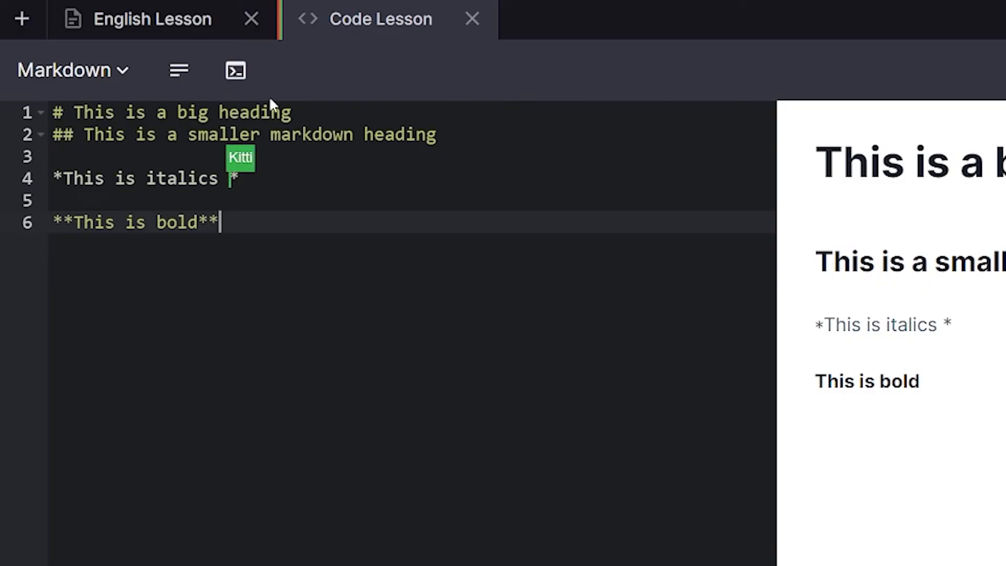
text(text here)
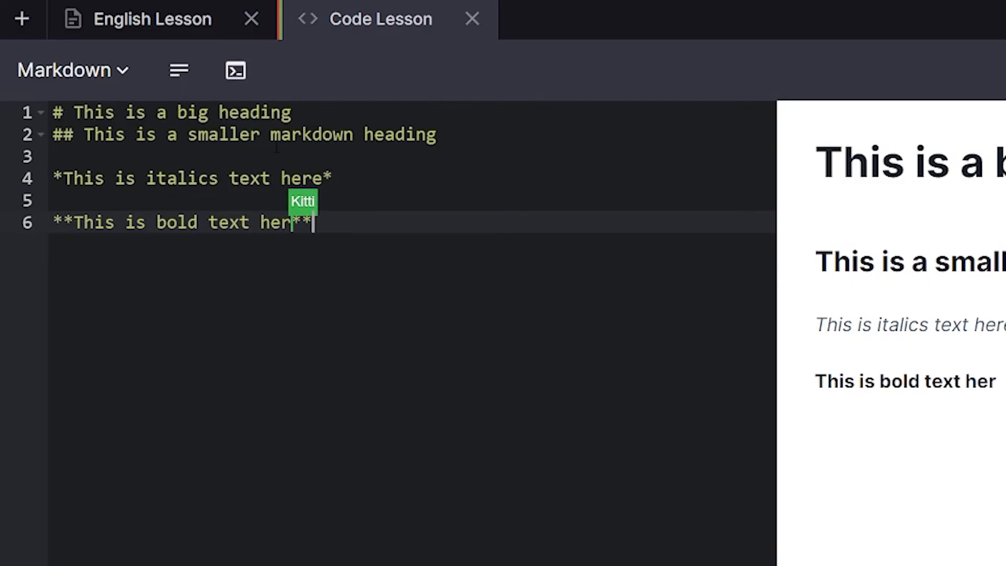
text(e!)
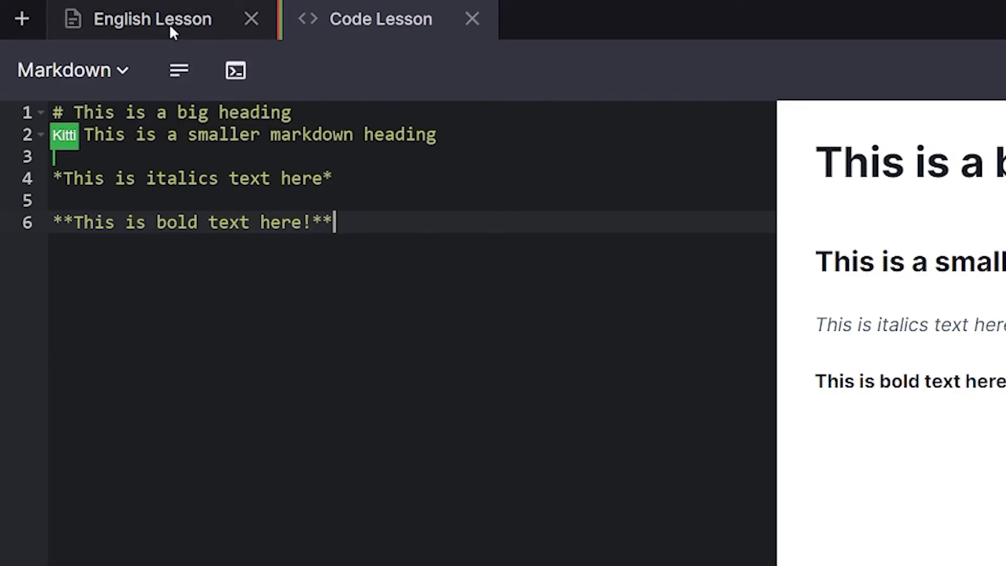
On English Lesson, extend the first sentence with 'and a happy cat.'.
click(152, 19)
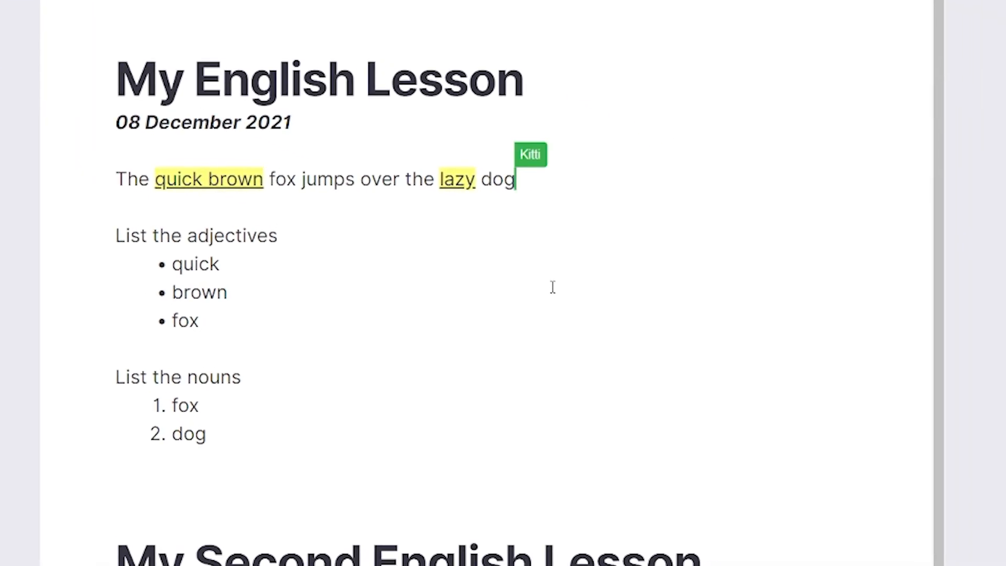
text(and a happy cat.)
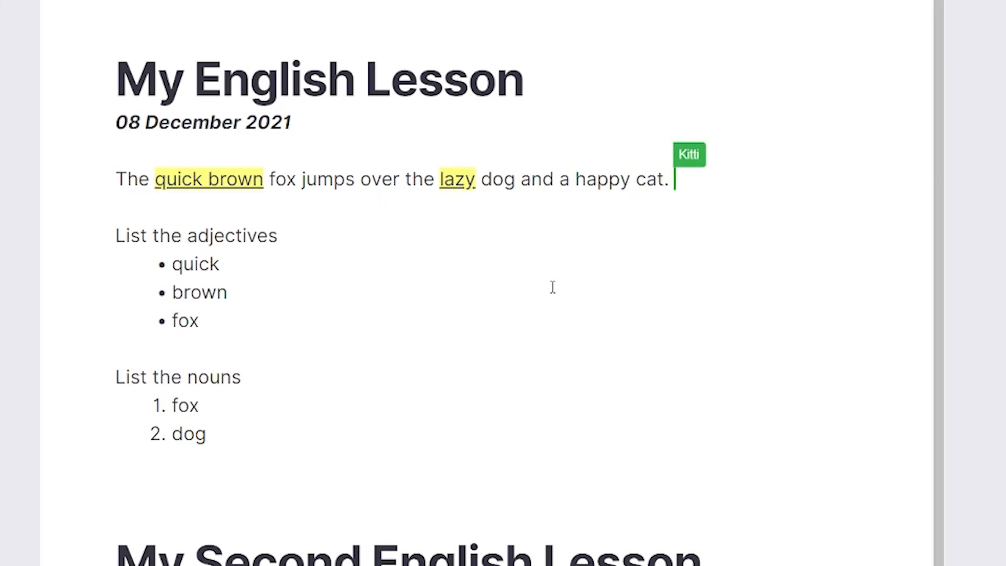